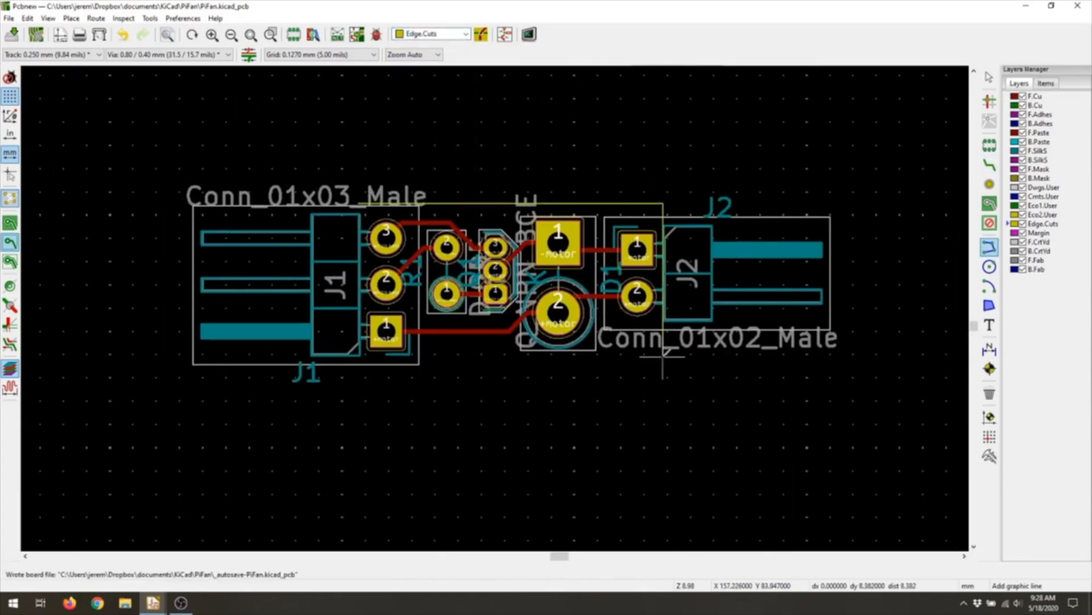
Bring up the applications menu and its Preferences submenu of system tools
{"action": "left_click", "coordinate": [48, 19]}
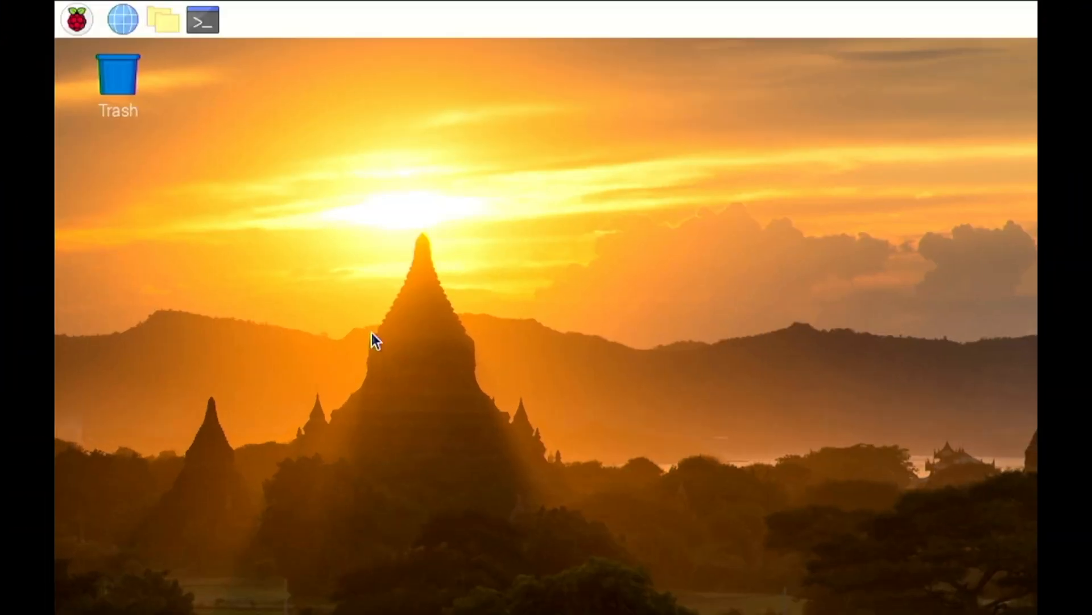
{"action": "left_click", "coordinate": [75, 20]}
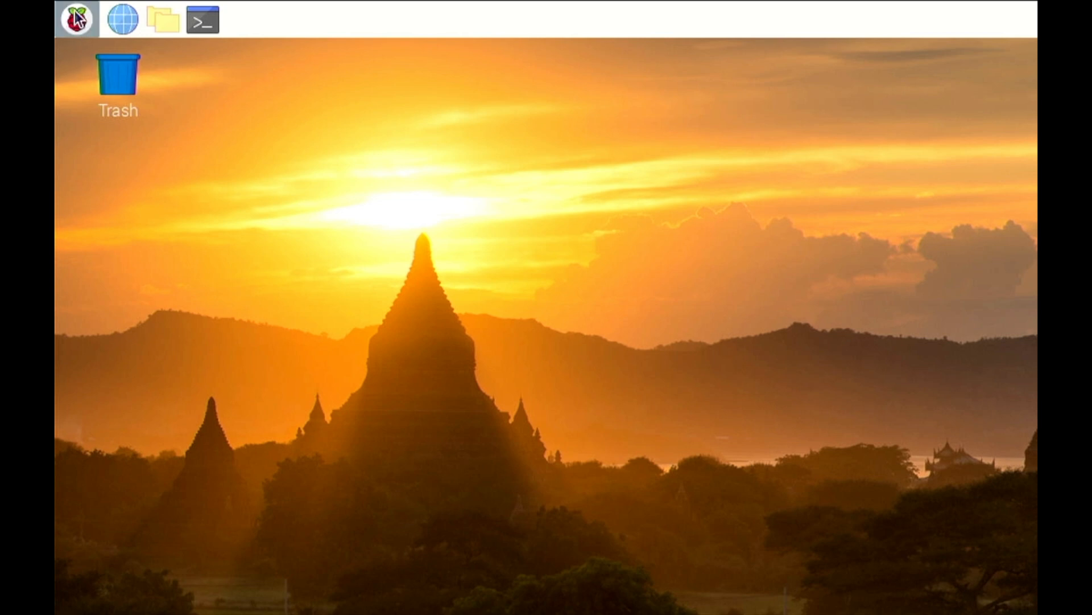
{"action": "left_click", "coordinate": [76, 20]}
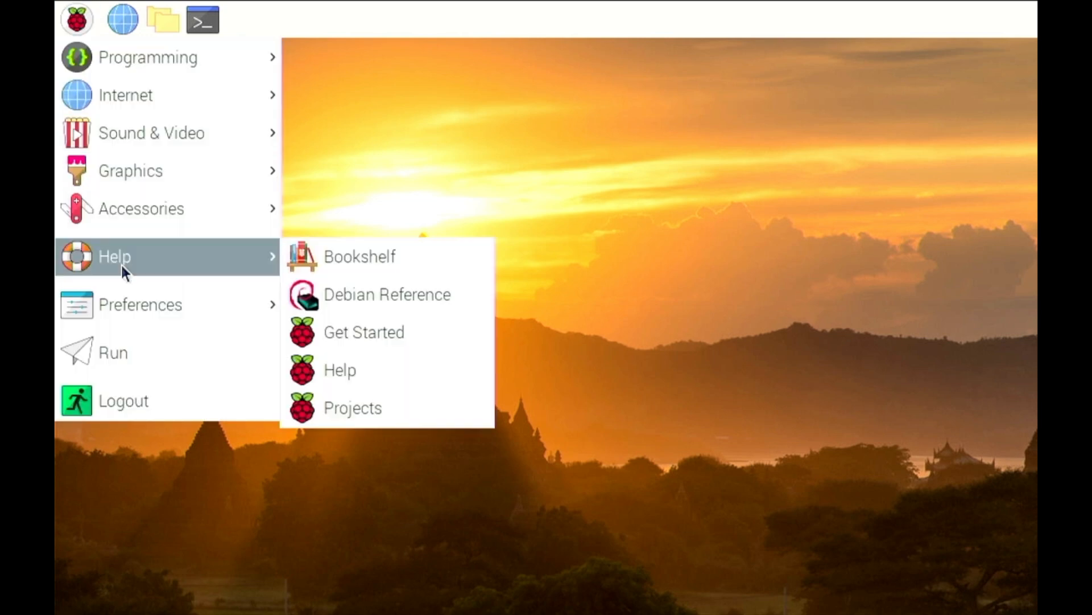
{"action": "mouse_move", "coordinate": [139, 305]}
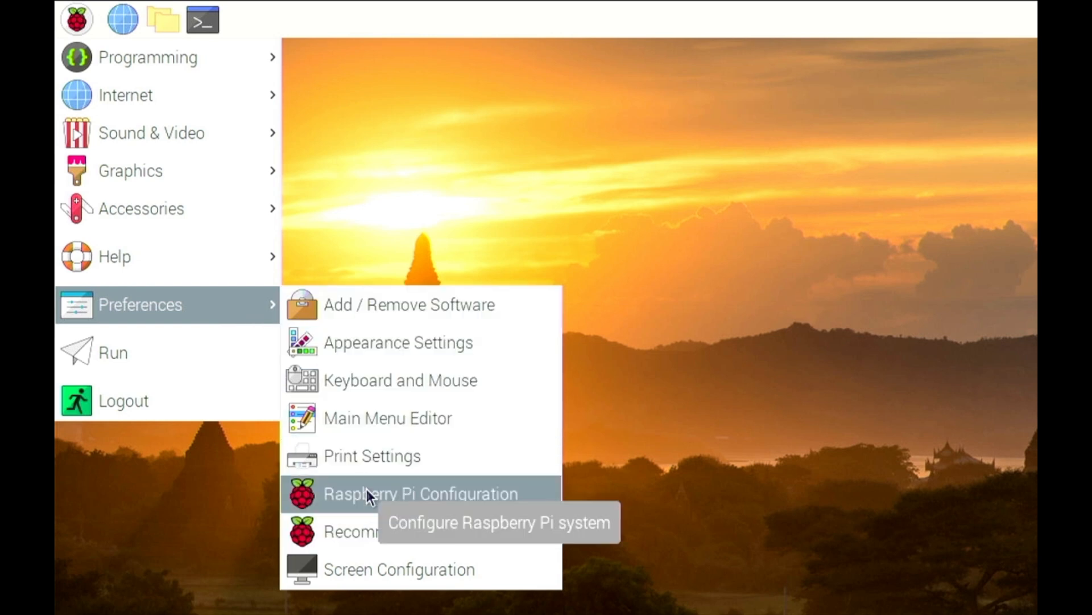
In Raspberry Pi Configuration's Performance settings, toggle fan control off and back to Enable
{"action": "left_click", "coordinate": [418, 493]}
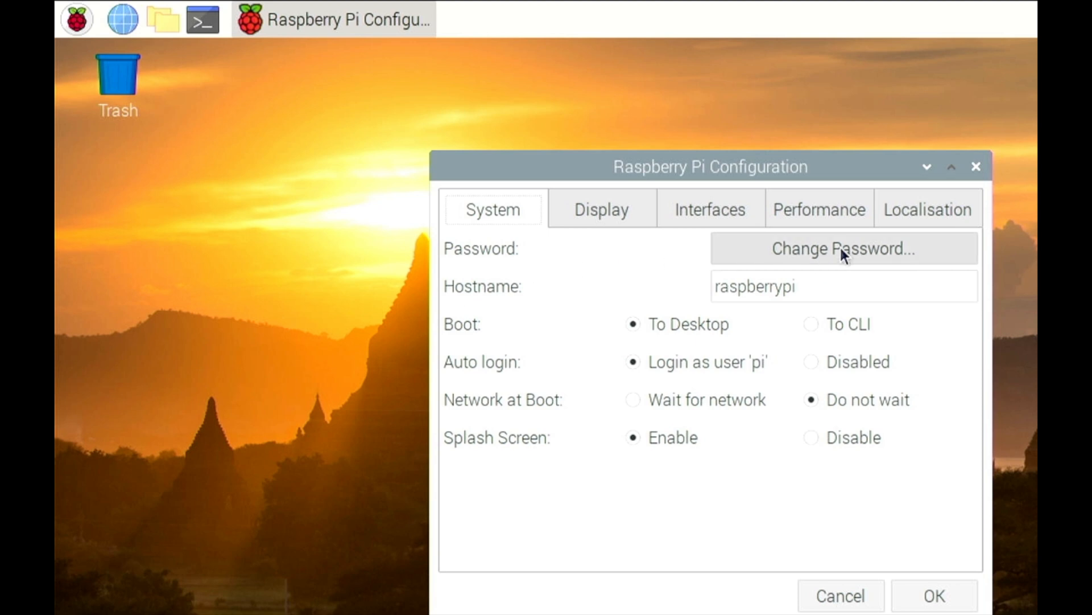
{"action": "left_click", "coordinate": [818, 209]}
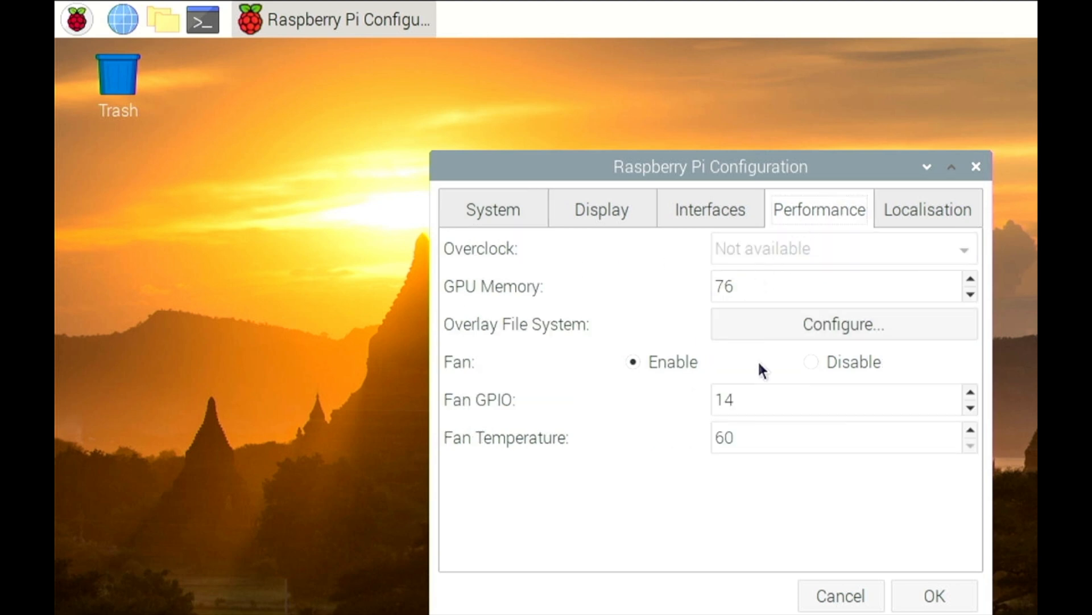
{"action": "left_click", "coordinate": [810, 362]}
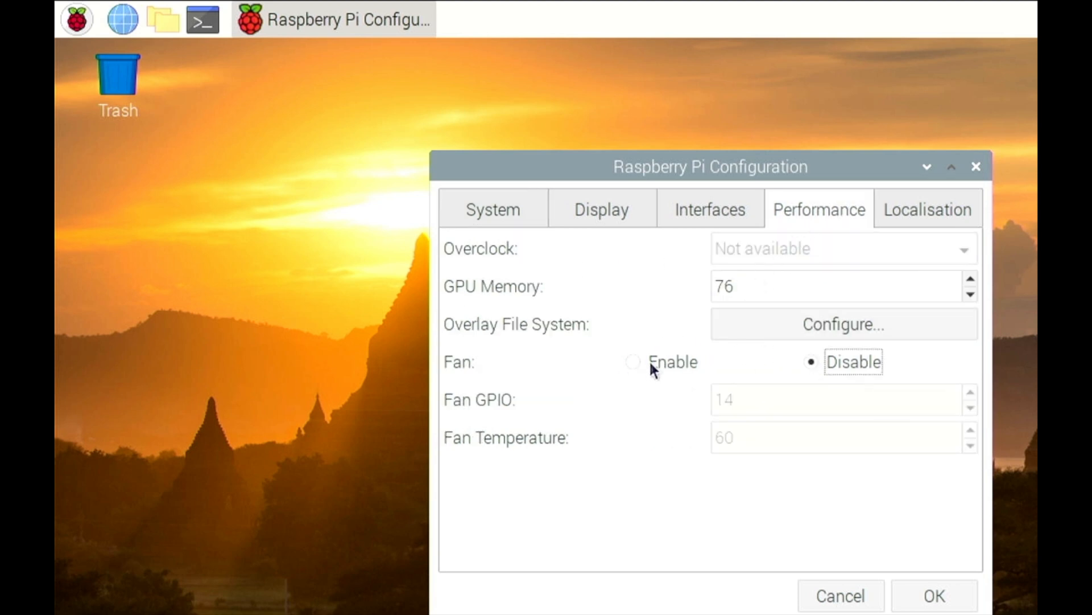
{"action": "left_click", "coordinate": [633, 362]}
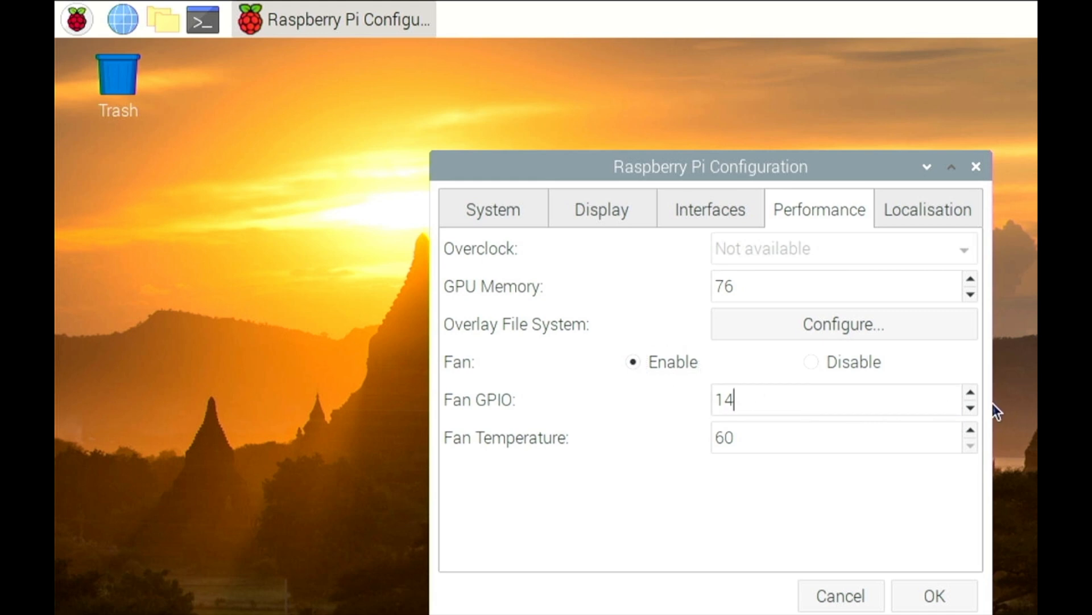
Nudge the Fan GPIO back to 14 and adjust the fan switch-on temperature around 80
{"action": "left_click", "coordinate": [968, 393]}
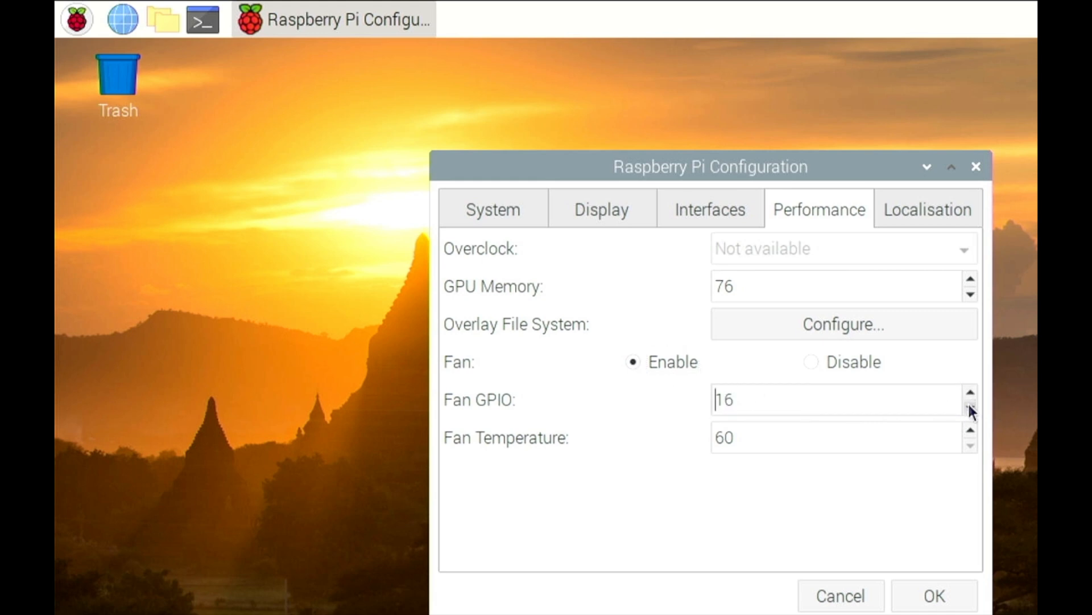
{"action": "left_click", "coordinate": [969, 409]}
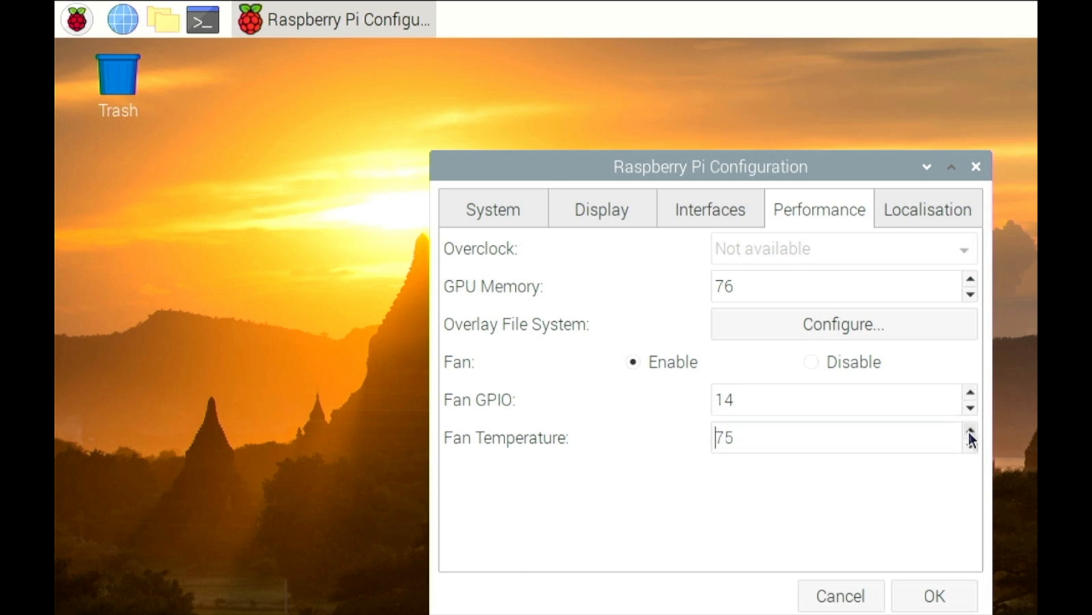
{"action": "left_click", "coordinate": [969, 430]}
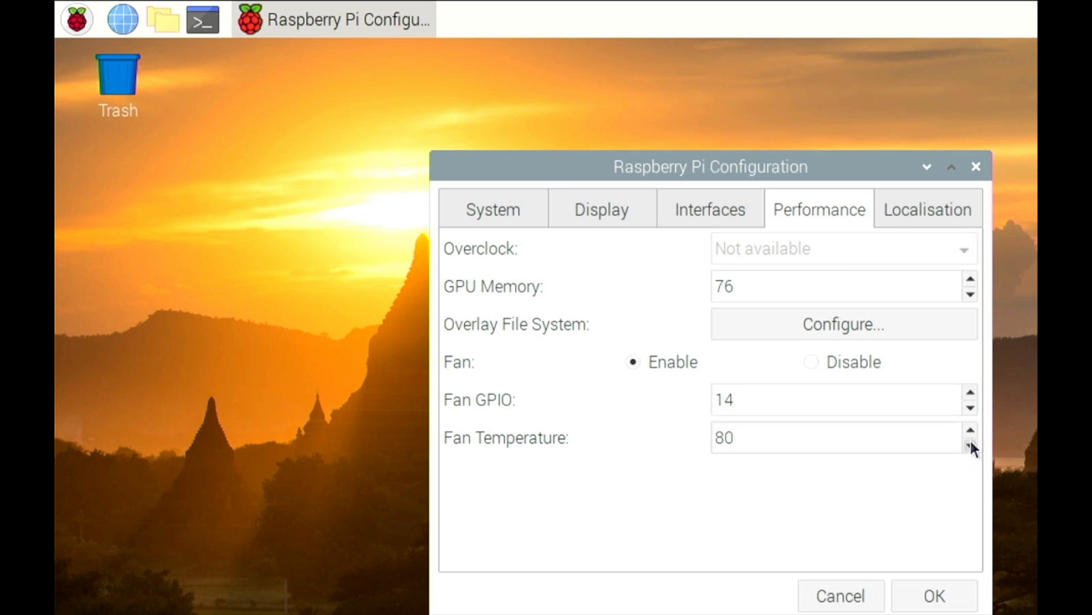
{"action": "left_click", "coordinate": [969, 447]}
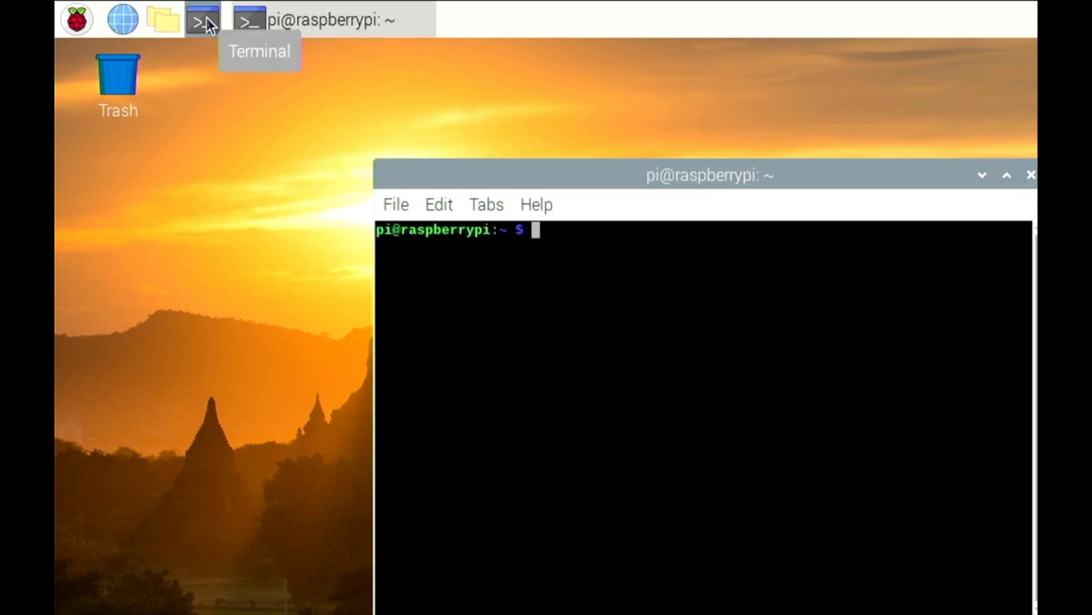
Run sudo raspi-config and navigate toward the Performance Options fan setting
{"action": "type", "text": "sudo"}
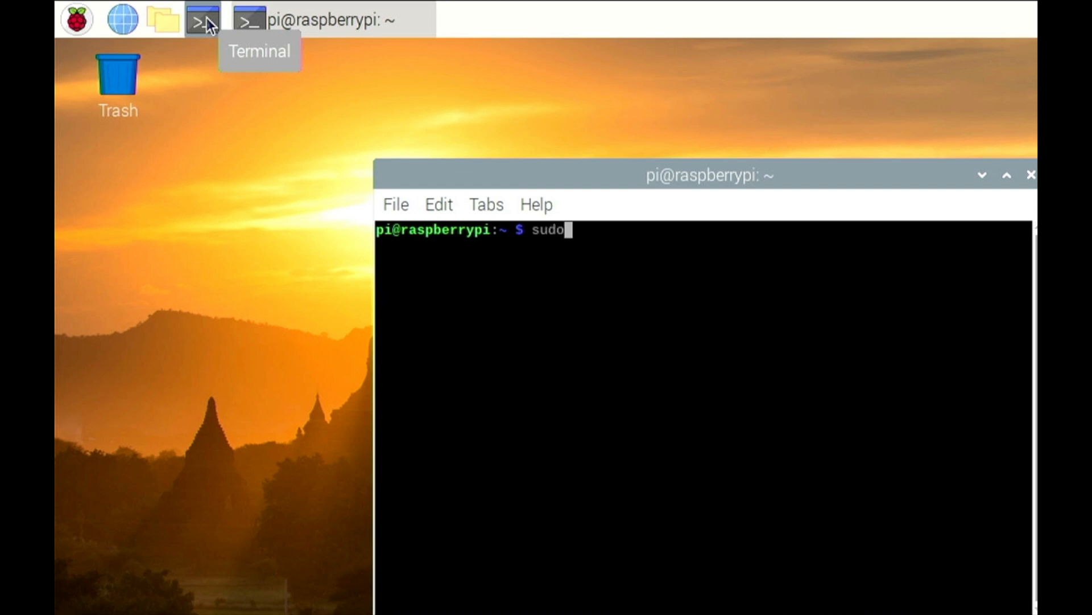
{"action": "type", "text": "rasp"}
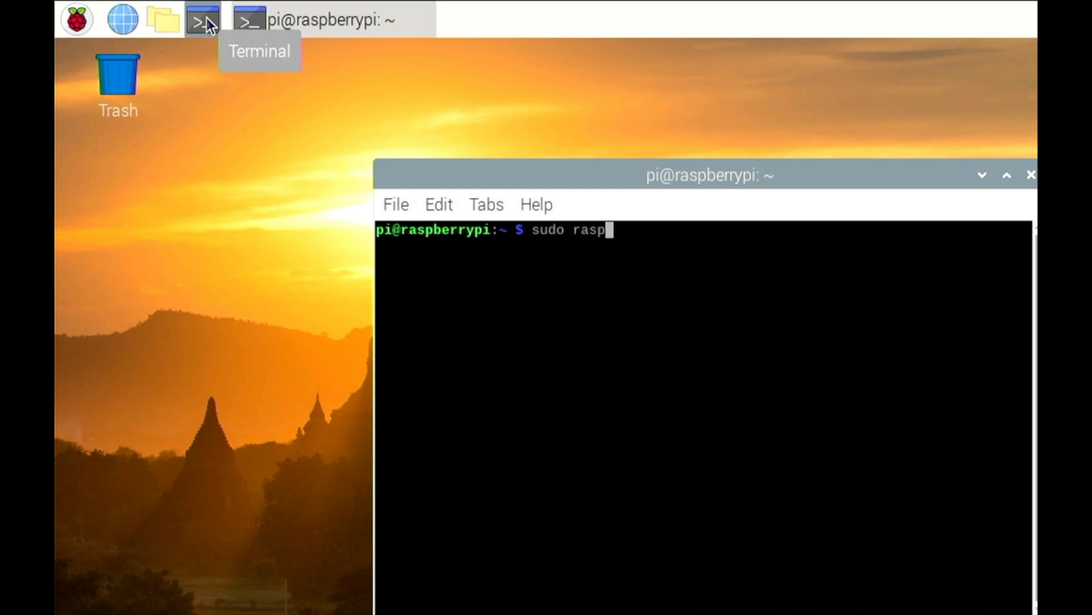
{"action": "key", "text": "Return"}
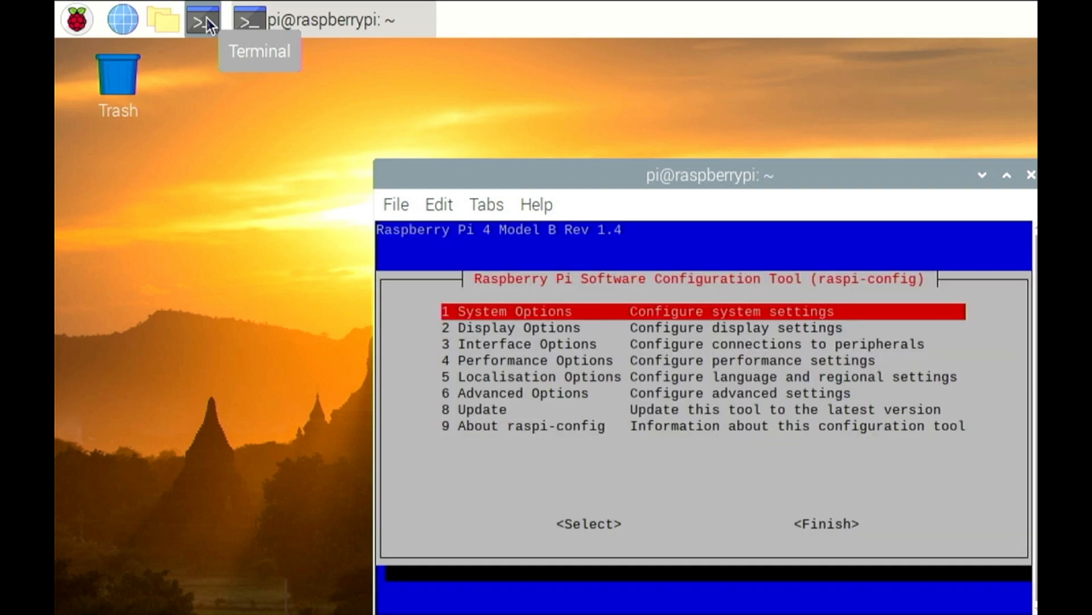
{"action": "key", "text": "Down"}
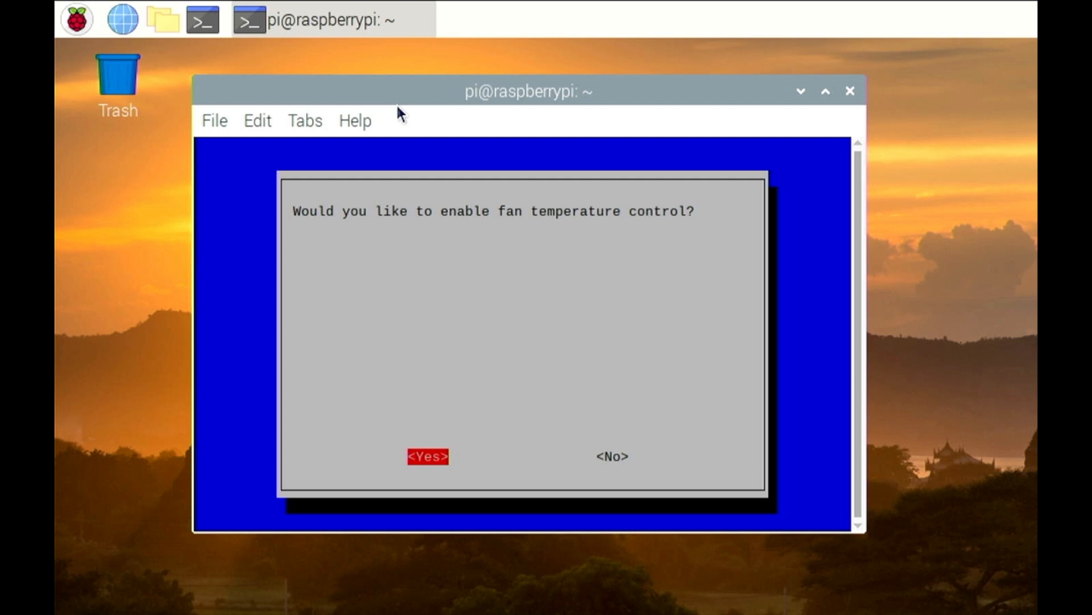
Enable fan temperature control, accept the temperature and GPIO 14, then reboot the Pi
{"action": "left_click", "coordinate": [427, 456]}
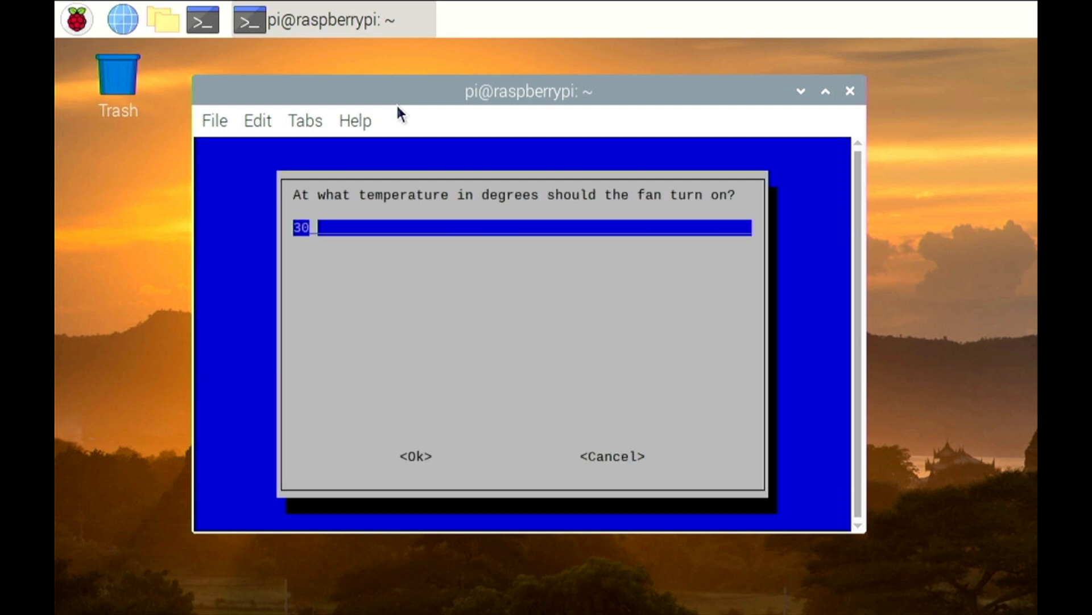
{"action": "left_click", "coordinate": [414, 457]}
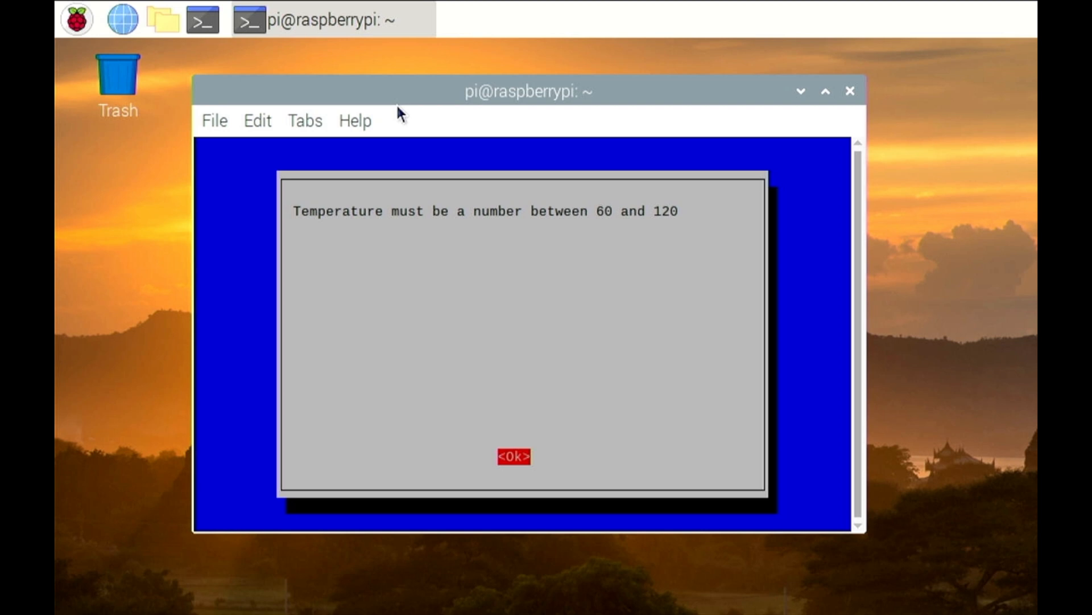
{"action": "left_click", "coordinate": [514, 457]}
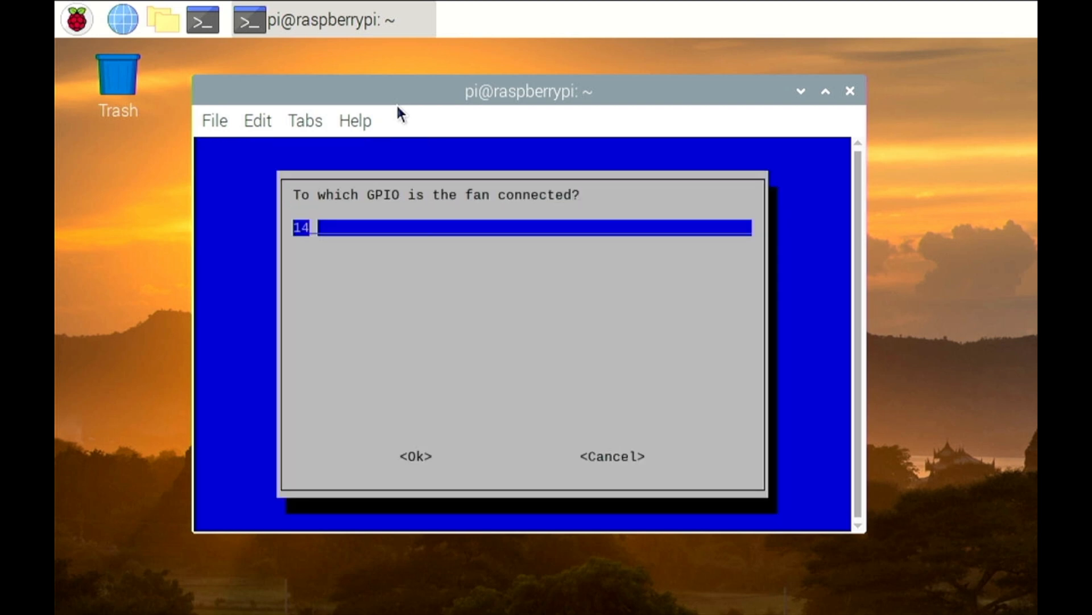
{"action": "left_click", "coordinate": [415, 456]}
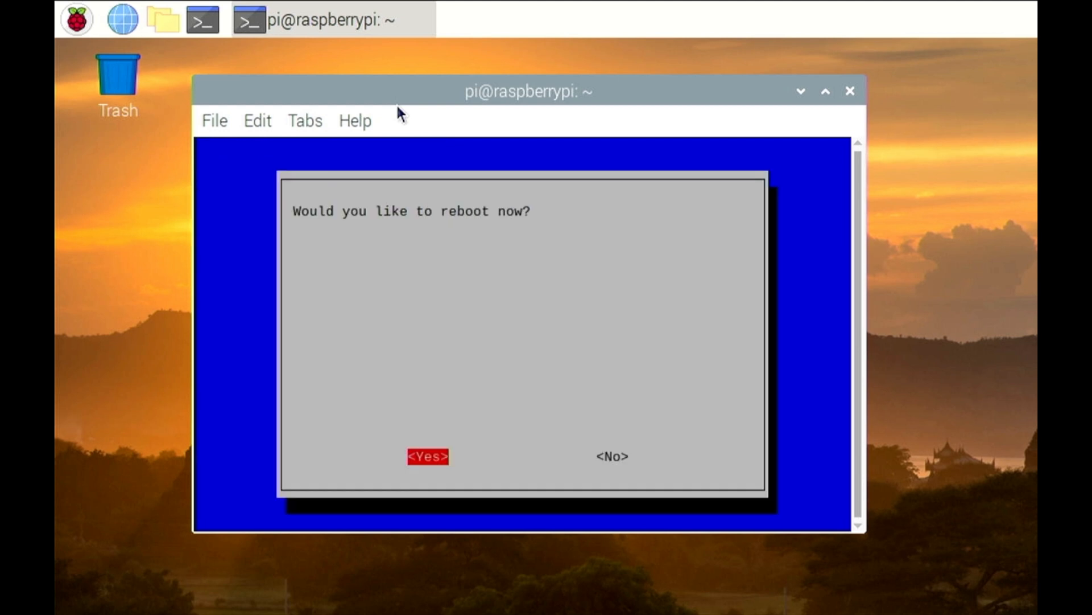
{"action": "left_click", "coordinate": [427, 456]}
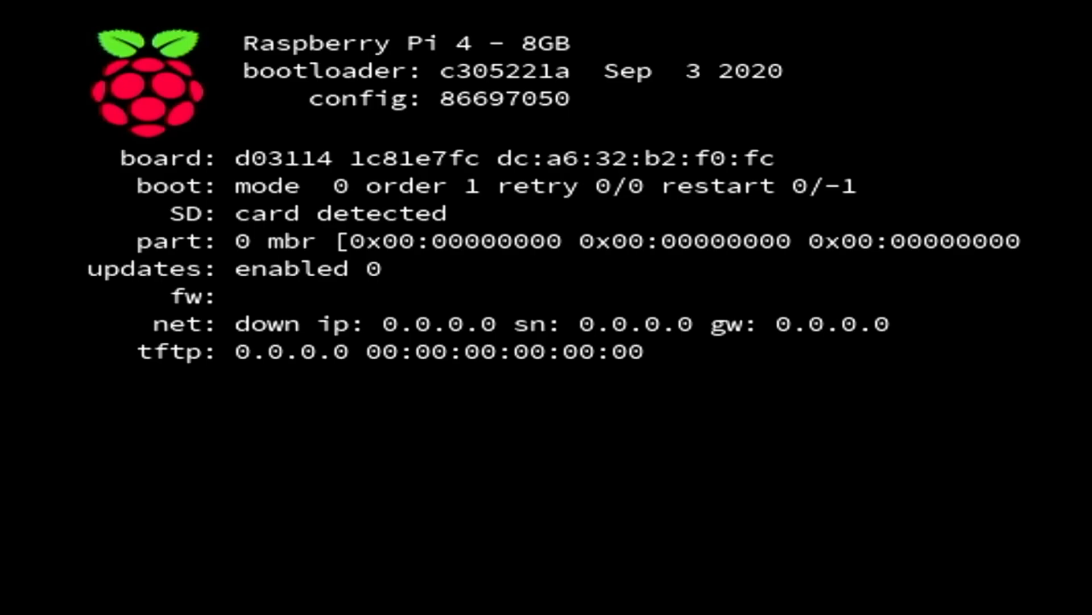